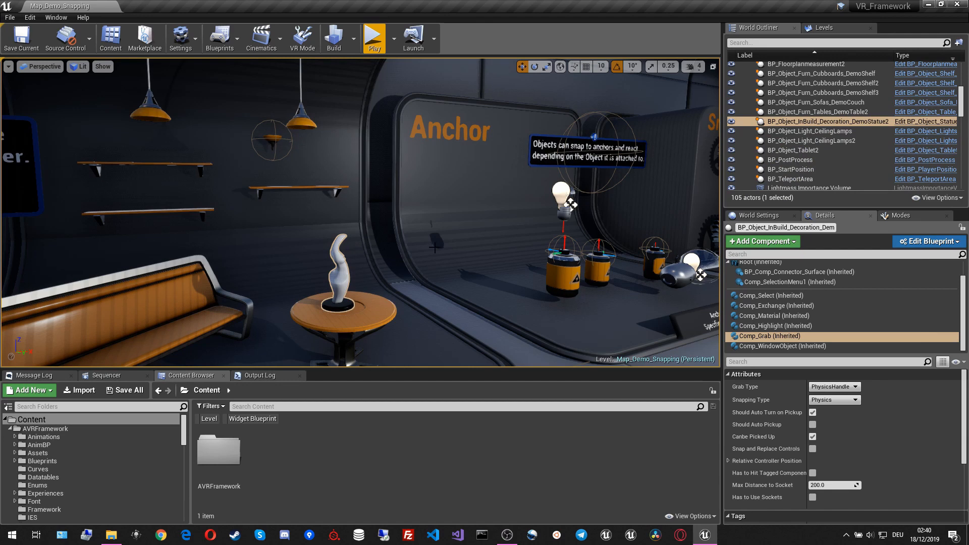
{"action": "mouse_move", "coordinate": [414, 256]}
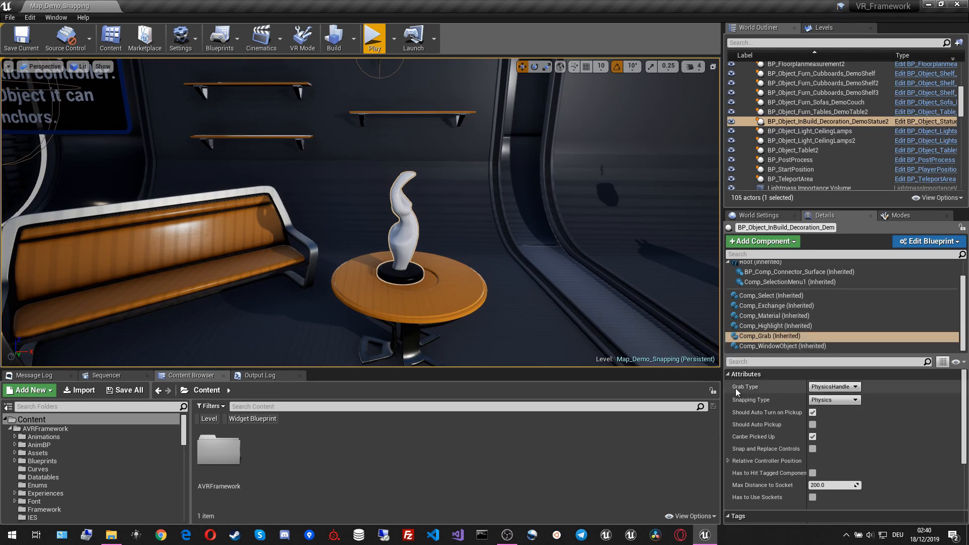
{"action": "mouse_move", "coordinate": [761, 392]}
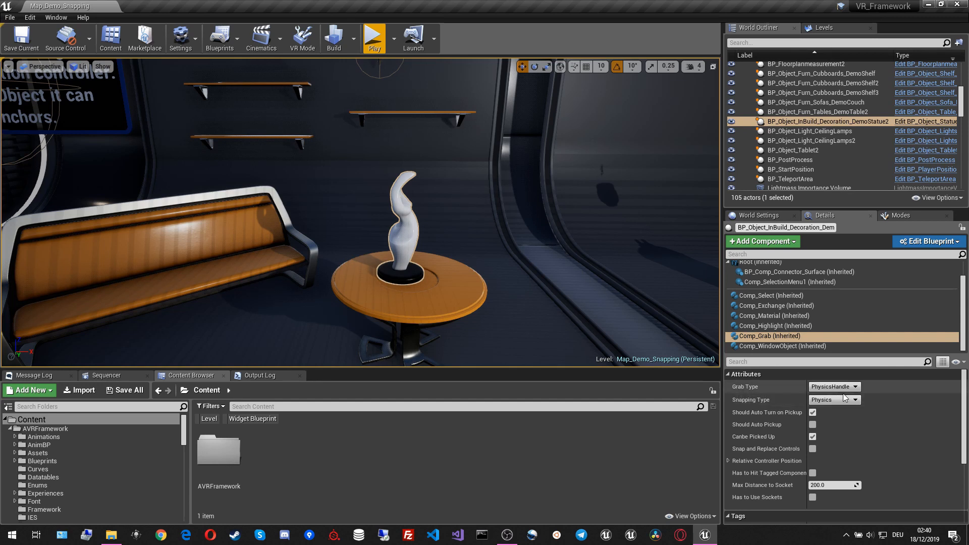
Duplicate the statue onto the round table beside the original and view the copy's grab settings.
{"action": "left_click", "coordinate": [834, 386]}
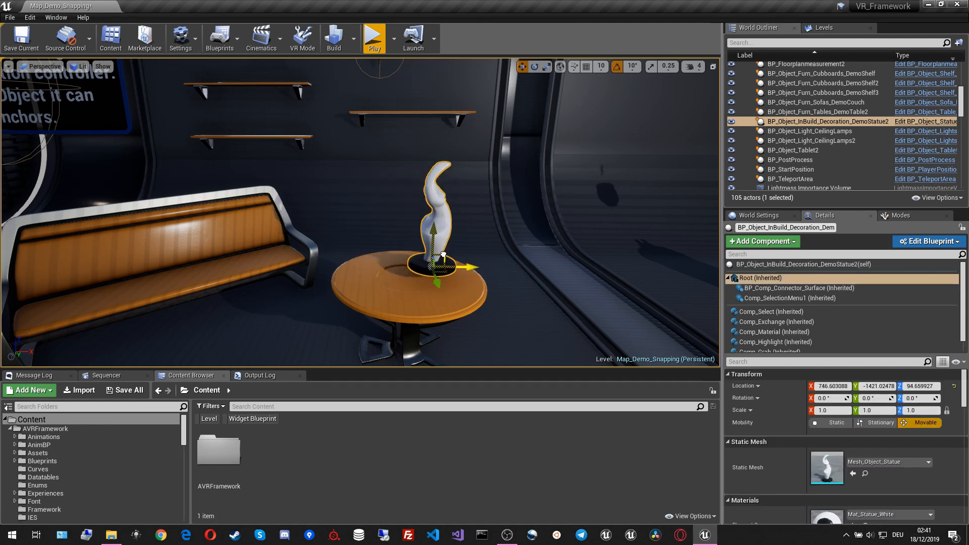
{"action": "left_click_drag", "start_coordinate": [444, 256], "coordinate": [477, 266]}
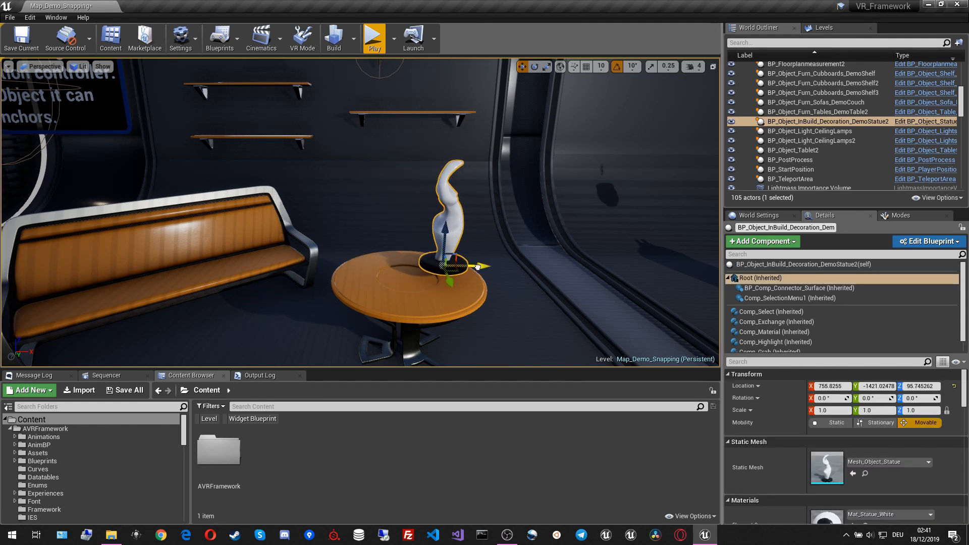
{"action": "left_click_drag", "start_coordinate": [479, 266], "coordinate": [405, 264]}
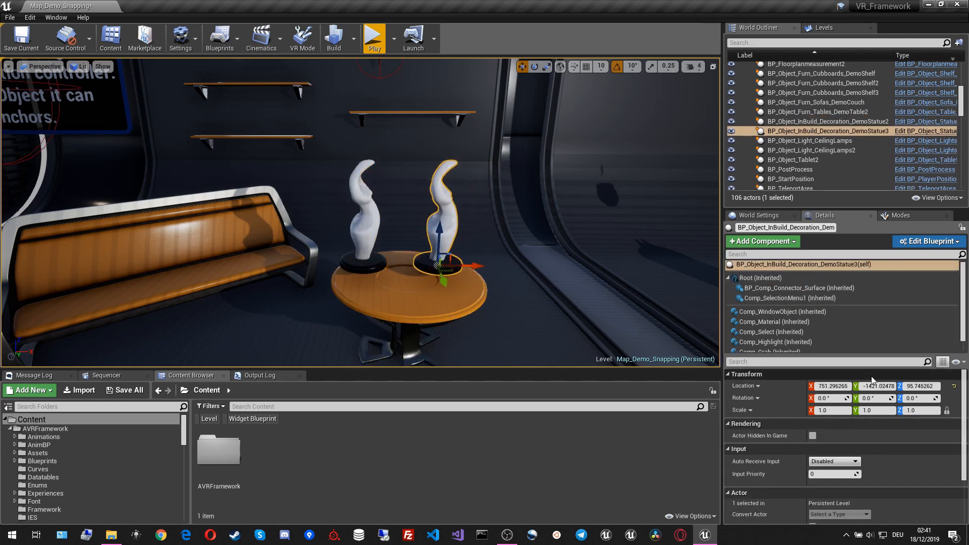
{"action": "left_click", "coordinate": [769, 337]}
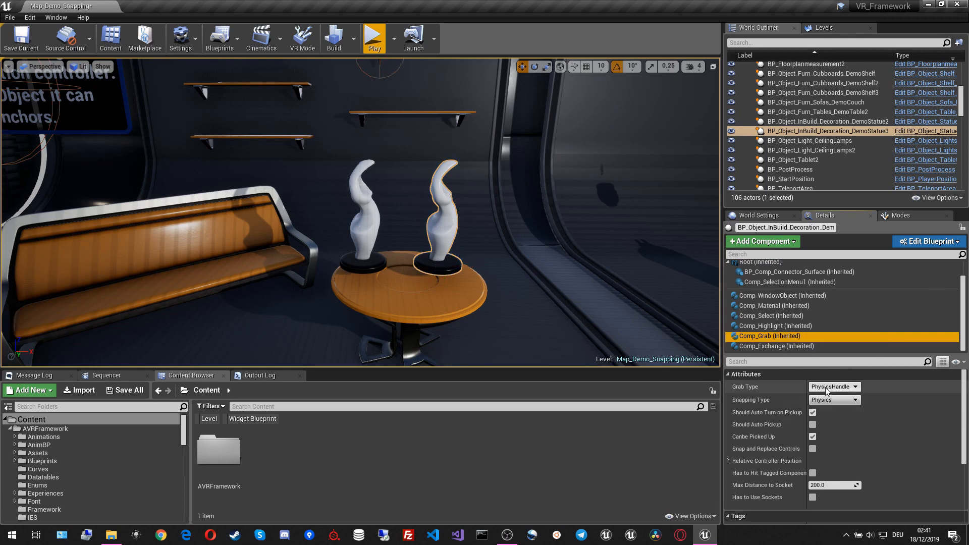
Set the original statue's Comp_Grab Grab Type to Normal.
{"action": "left_click", "coordinate": [834, 387]}
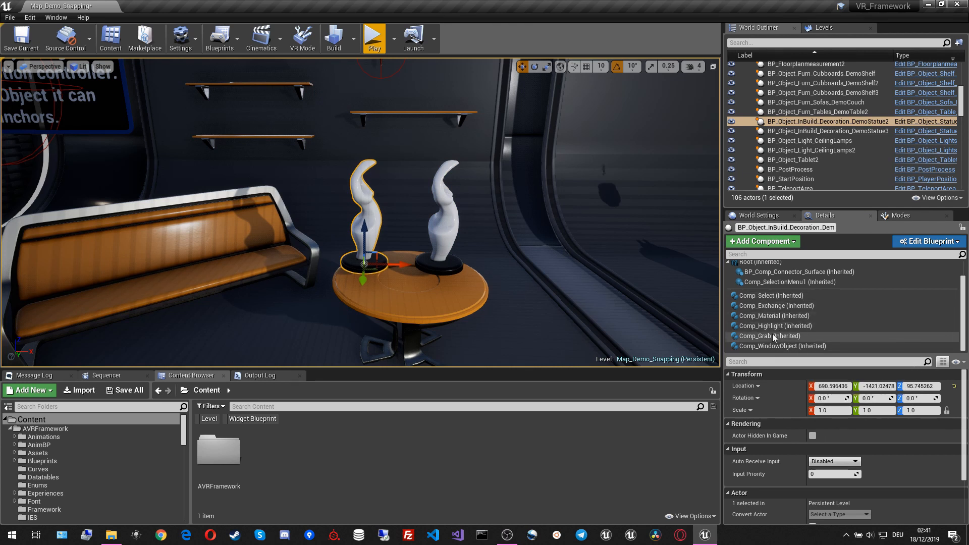
{"action": "left_click", "coordinate": [770, 336]}
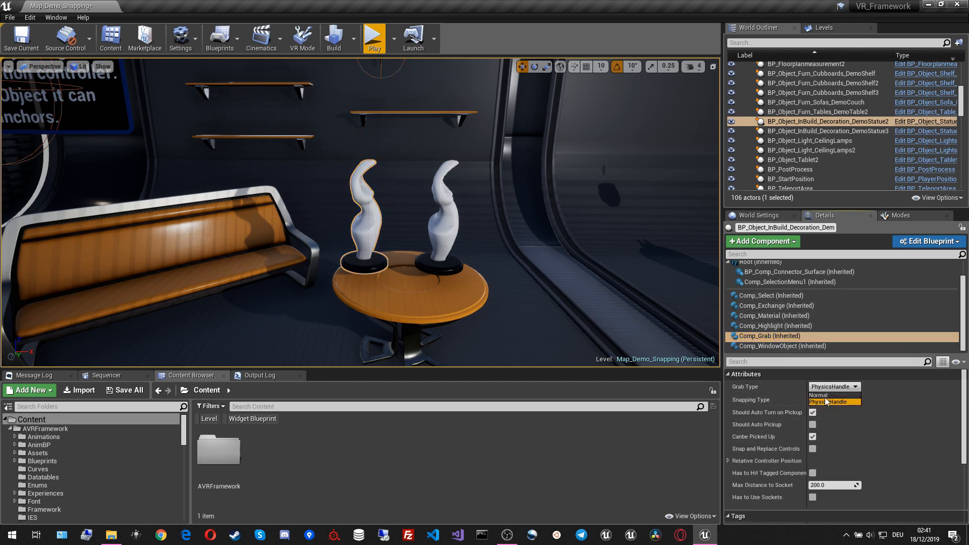
{"action": "left_click", "coordinate": [818, 396]}
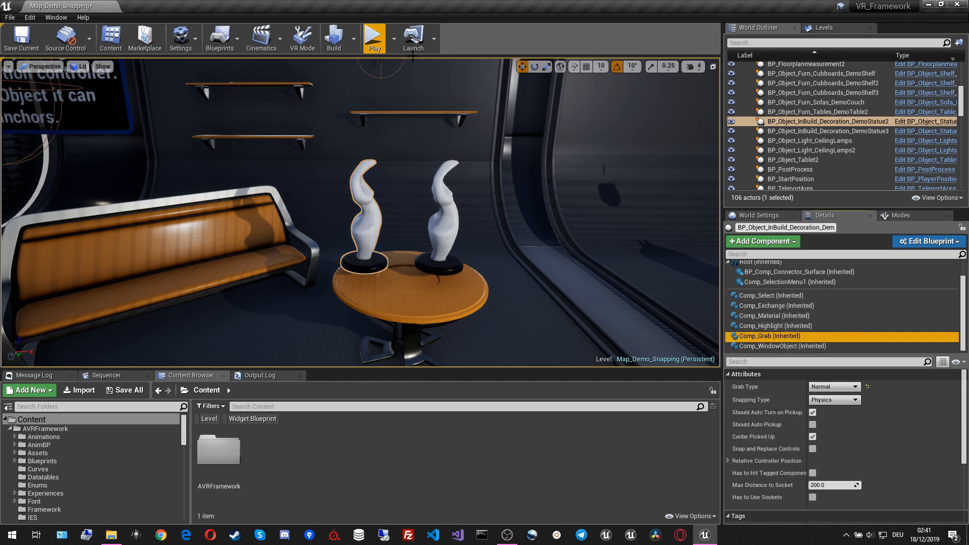
{"action": "left_click", "coordinate": [373, 35]}
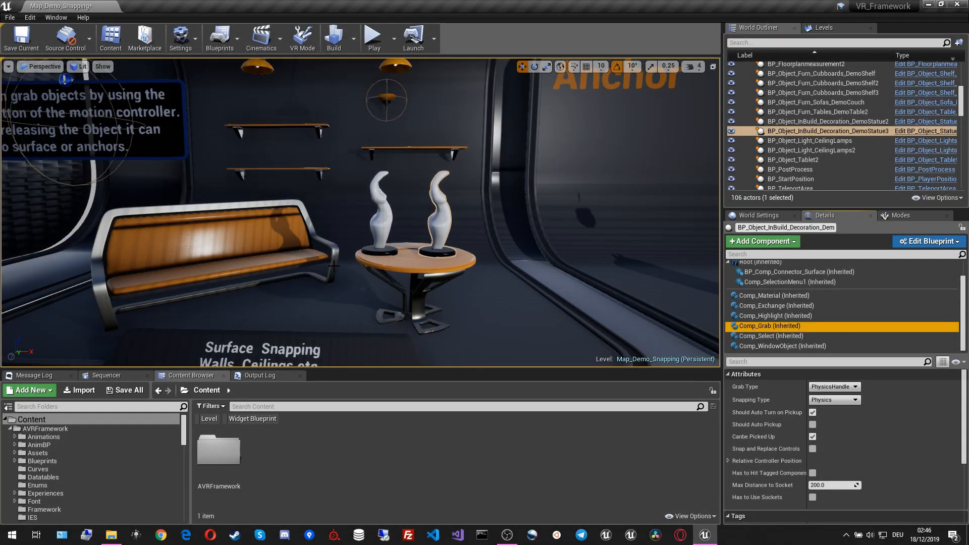
{"action": "mouse_move", "coordinate": [713, 393]}
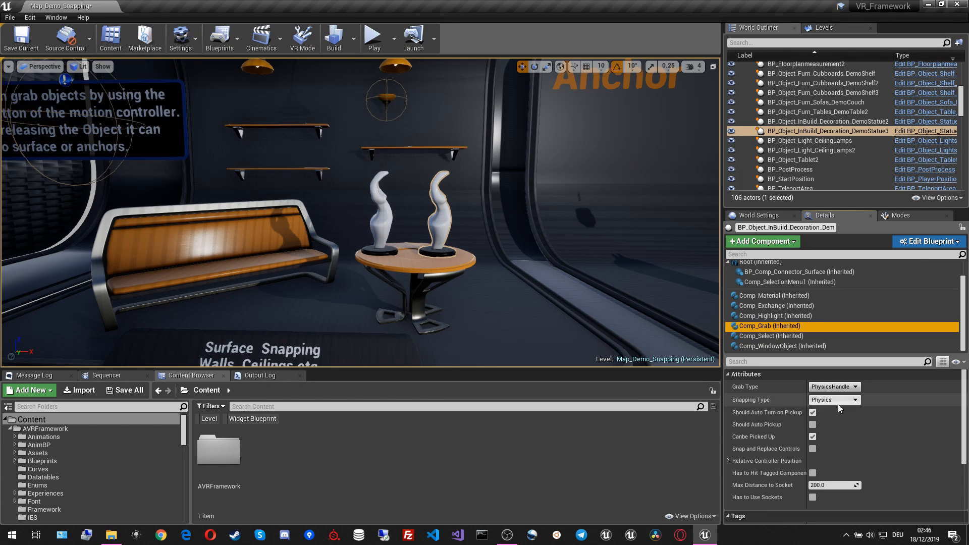
Set DemoStatue3's Comp_Grab Snapping Type to FreePlacement, run a simulation and stop it.
{"action": "left_click", "coordinate": [834, 400]}
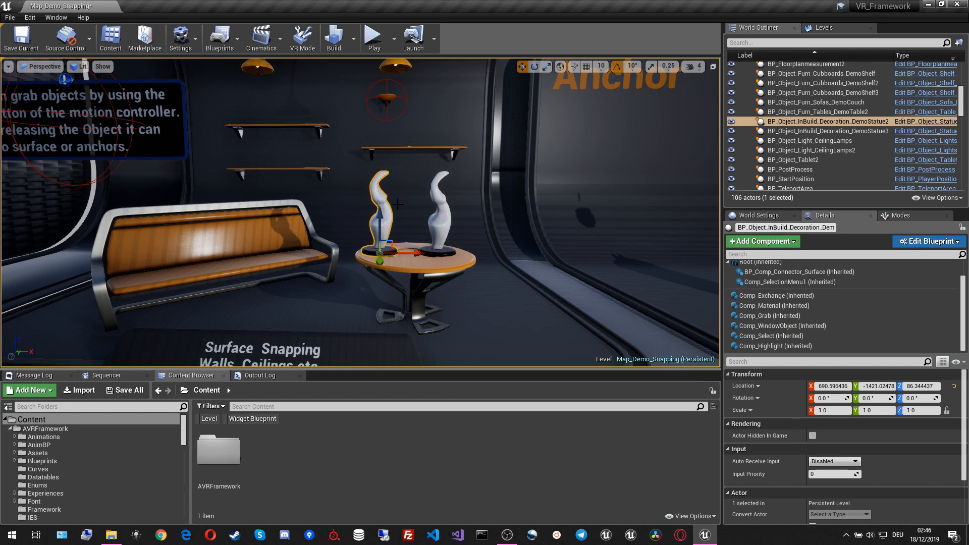
{"action": "left_click", "coordinate": [769, 315]}
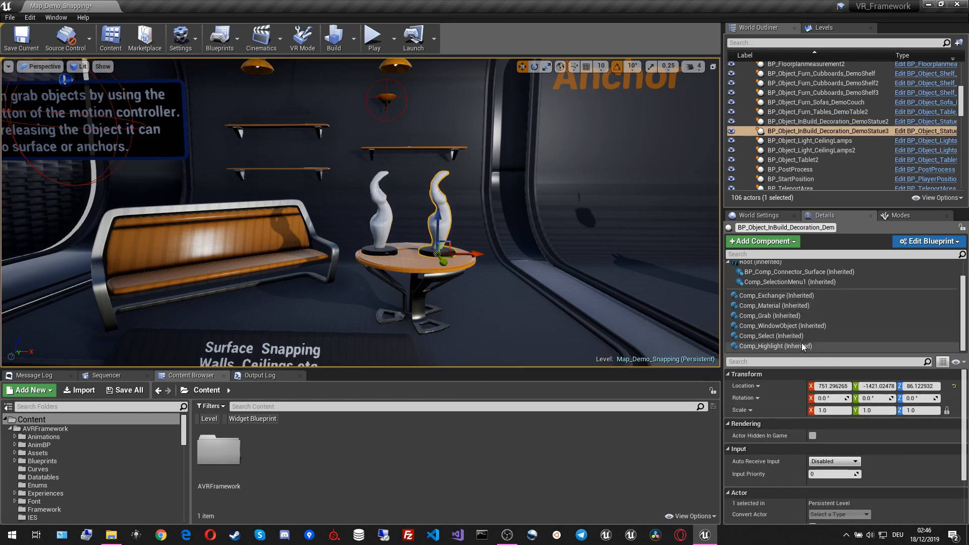
{"action": "left_click", "coordinate": [769, 315]}
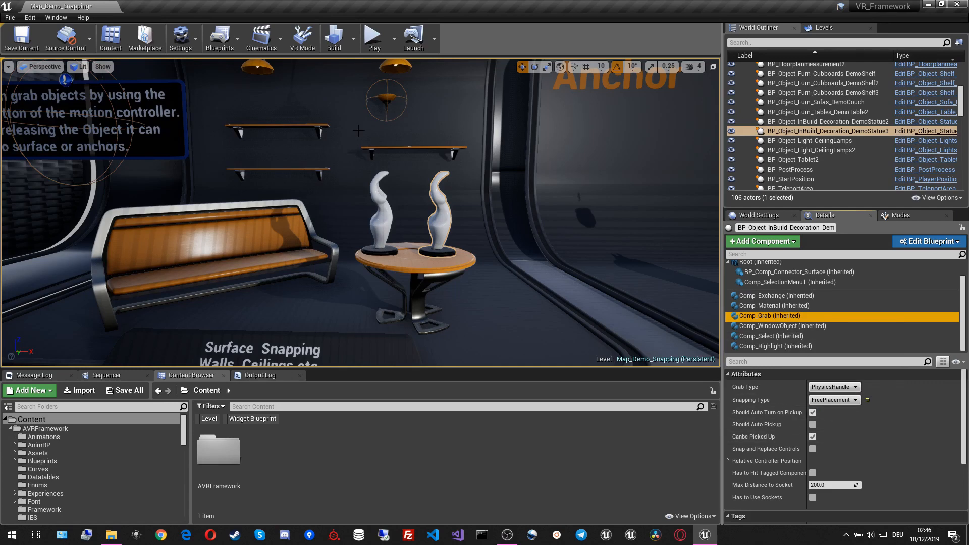
{"action": "left_click", "coordinate": [373, 35]}
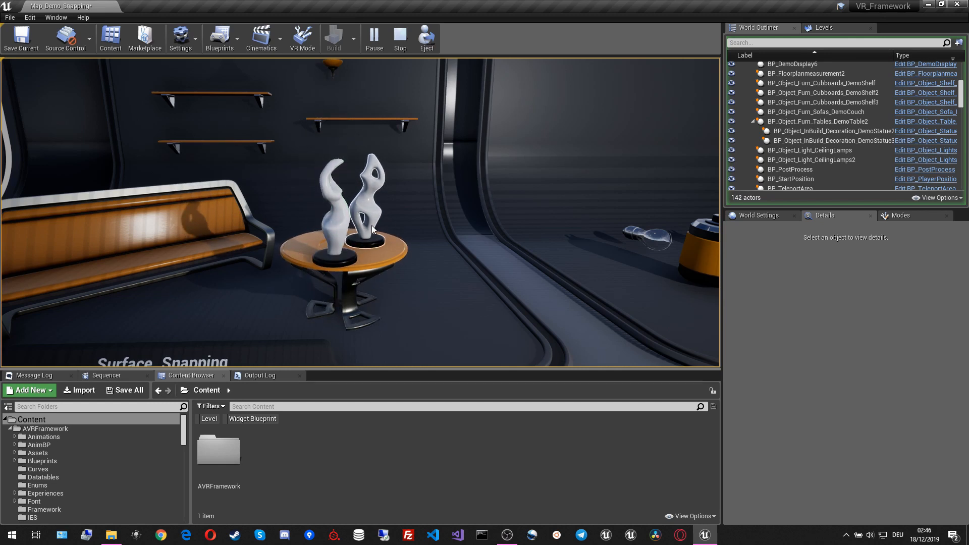
{"action": "mouse_move", "coordinate": [400, 37]}
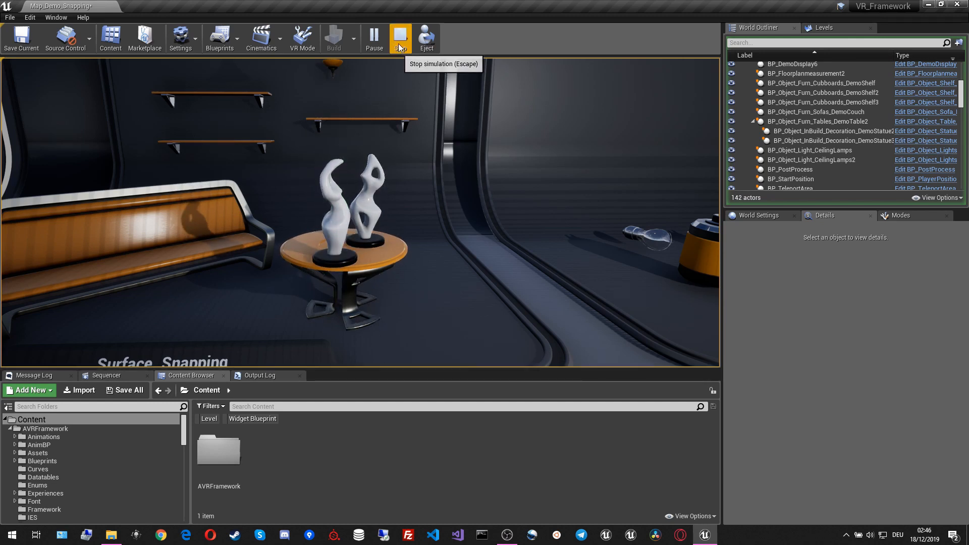
{"action": "left_click", "coordinate": [399, 37]}
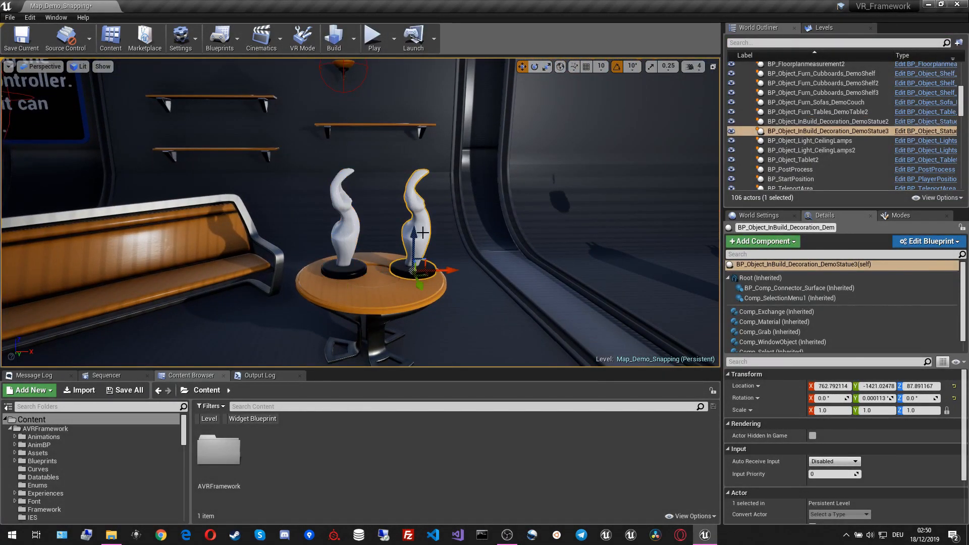
Tilt DemoStatue2 about 80 degrees in Y, raise it above the table and simulate.
{"action": "left_click", "coordinate": [769, 331]}
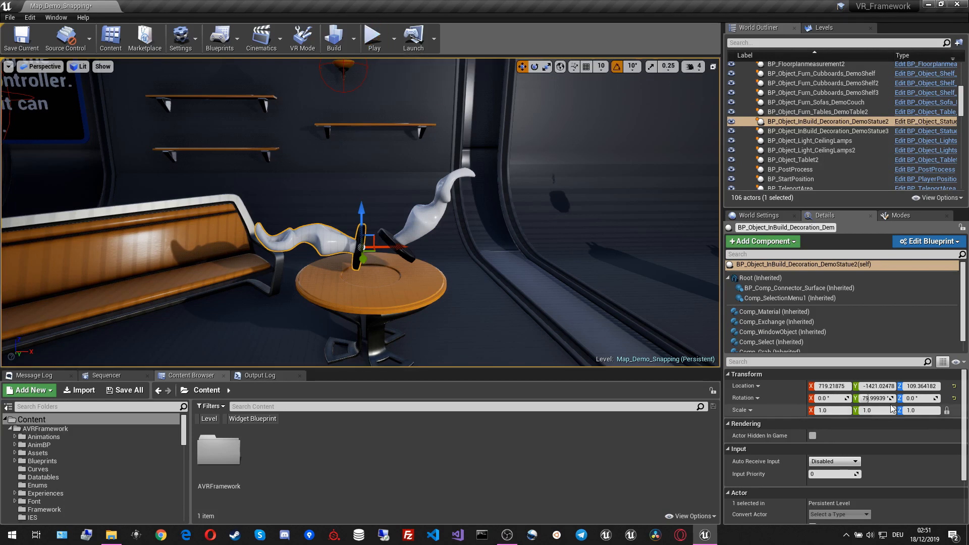
{"action": "left_click", "coordinate": [374, 34]}
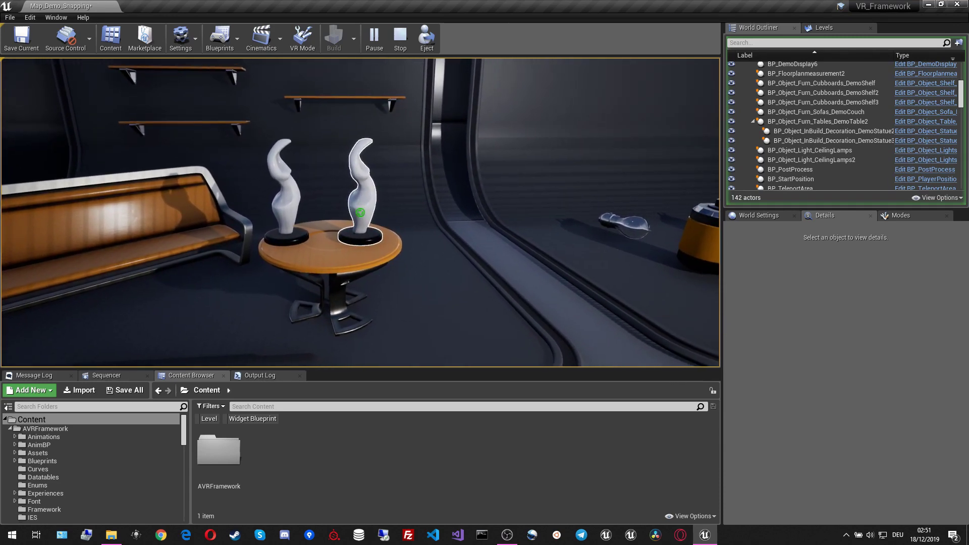
Stop the simulation and tilt DemoStatue3 to -40 Y rotation, raised above the table.
{"action": "left_click", "coordinate": [400, 35]}
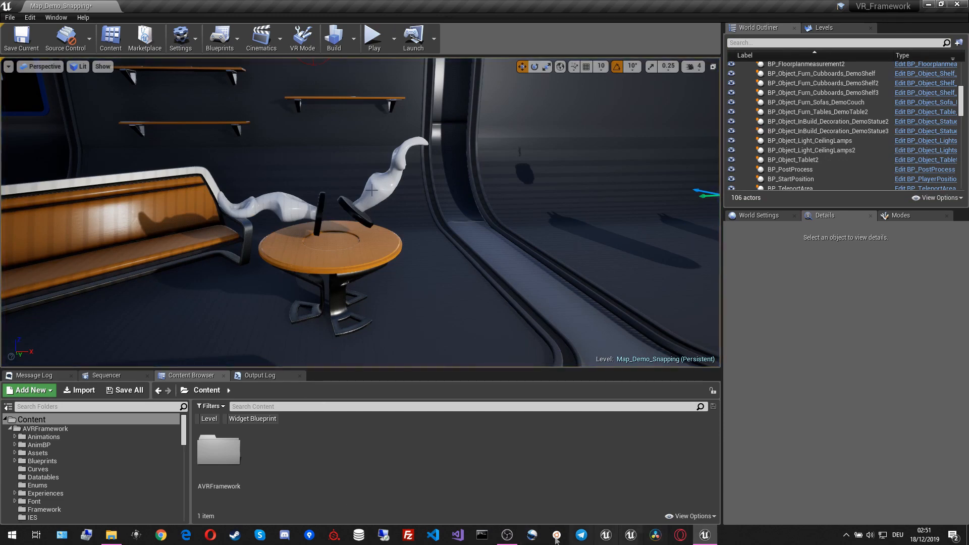
{"action": "left_click", "coordinate": [828, 130]}
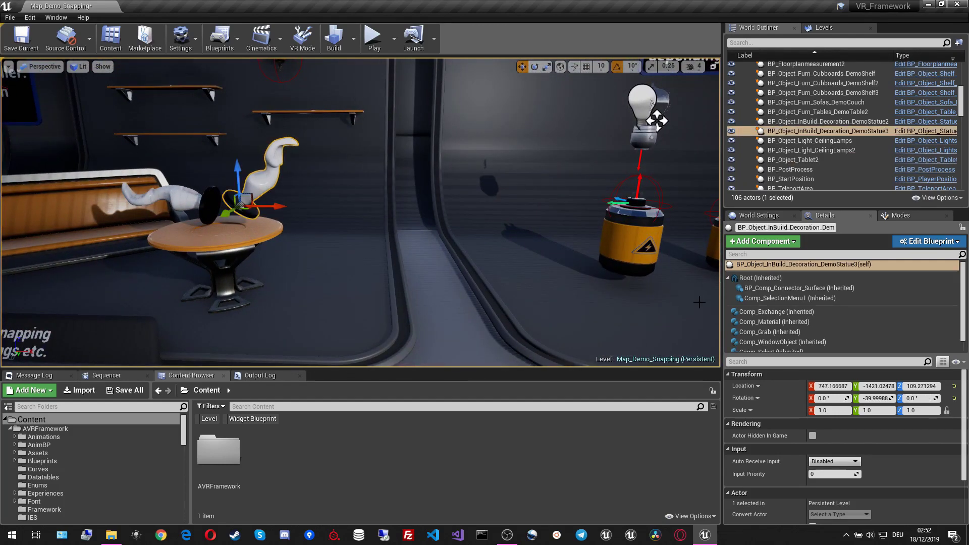
Review the copied statue's Comp_Grab settings: physics-handle grabbing with free-placement snapping.
{"action": "left_click", "coordinate": [769, 331]}
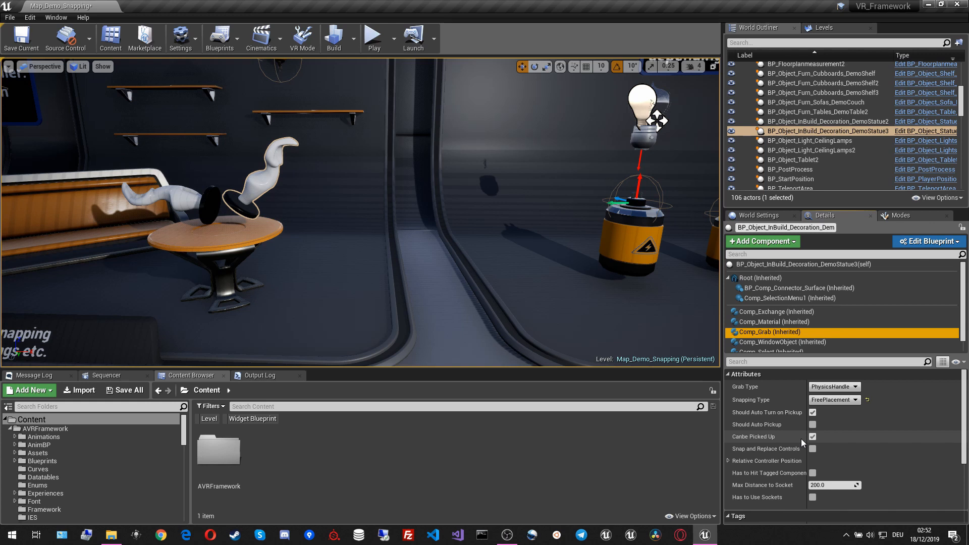
{"action": "mouse_move", "coordinate": [794, 441]}
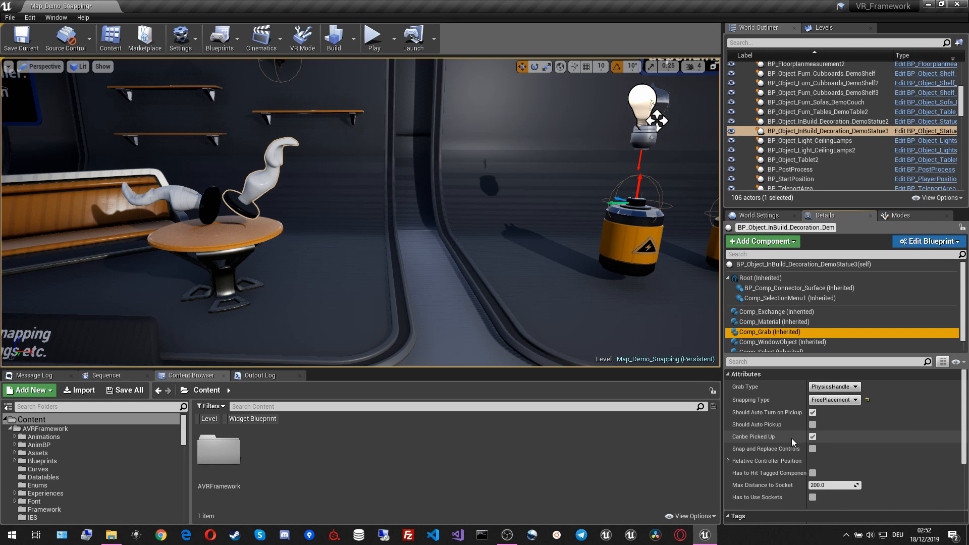
{"action": "mouse_move", "coordinate": [760, 452]}
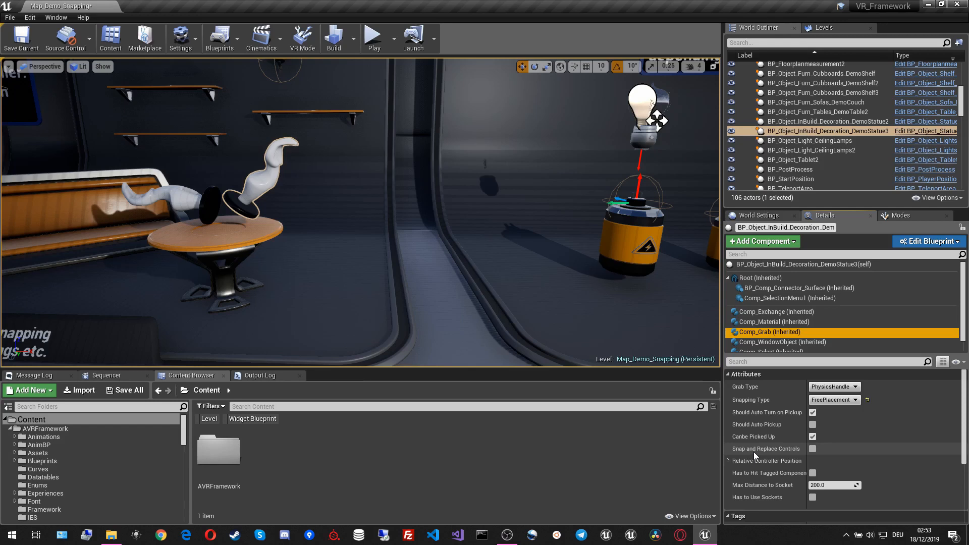
{"action": "mouse_move", "coordinate": [735, 460]}
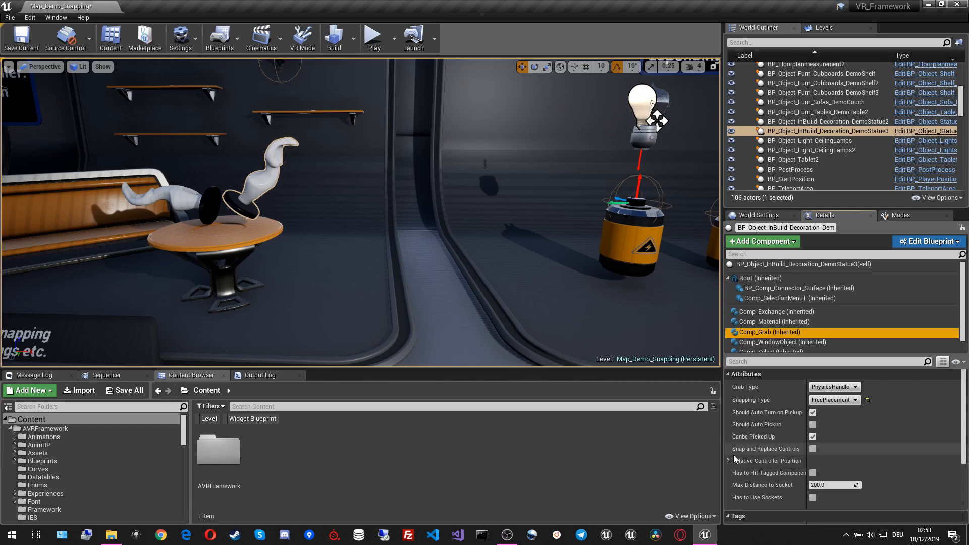
{"action": "mouse_move", "coordinate": [781, 457]}
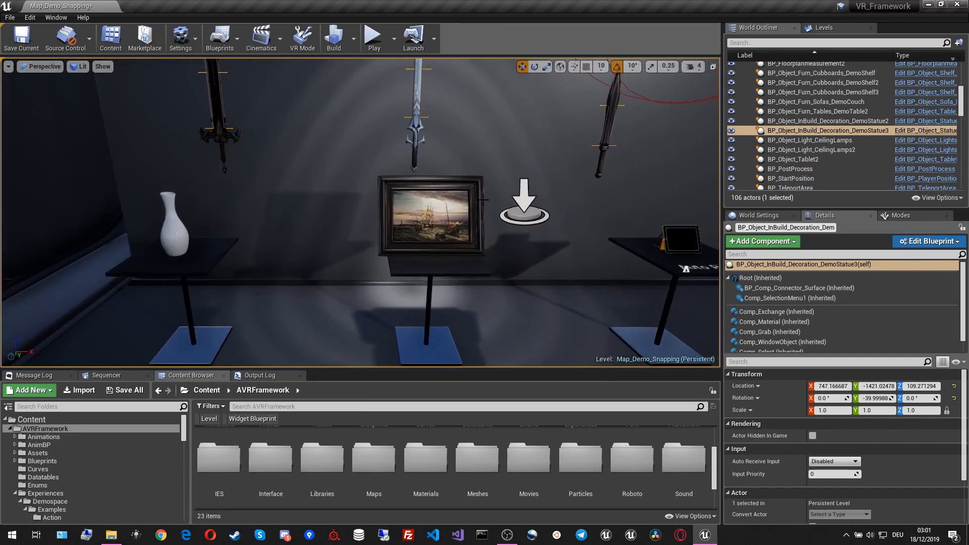
{"action": "left_click", "coordinate": [430, 201]}
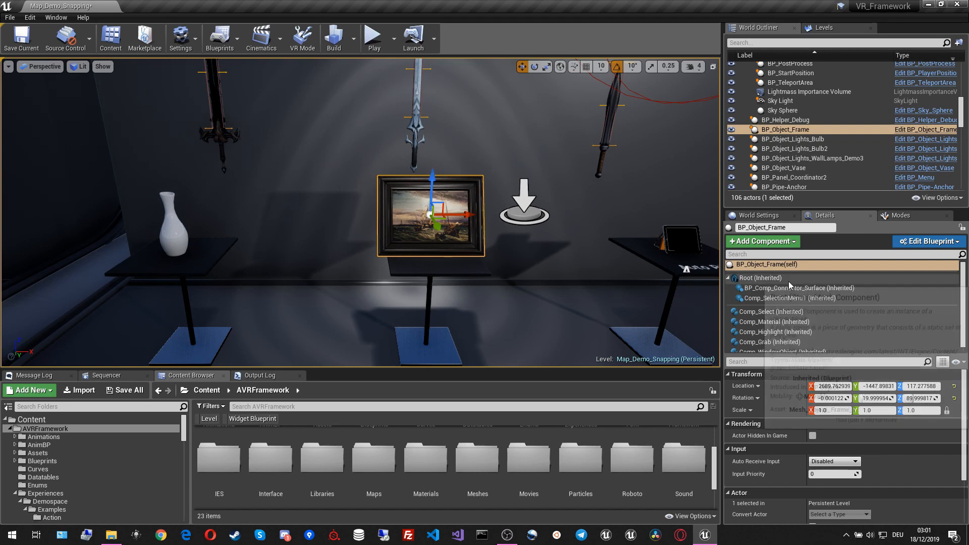
{"action": "left_click", "coordinate": [760, 277]}
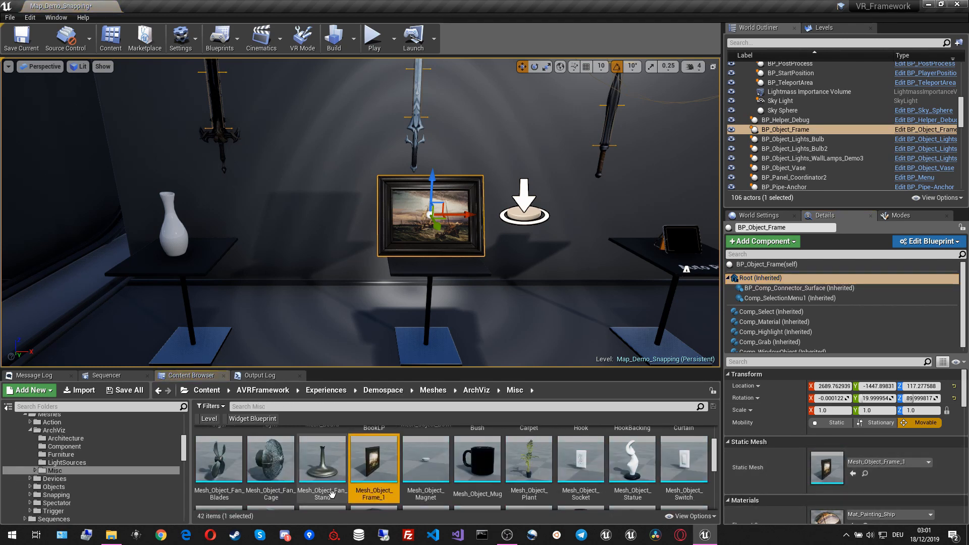
{"action": "double_click", "coordinate": [373, 459]}
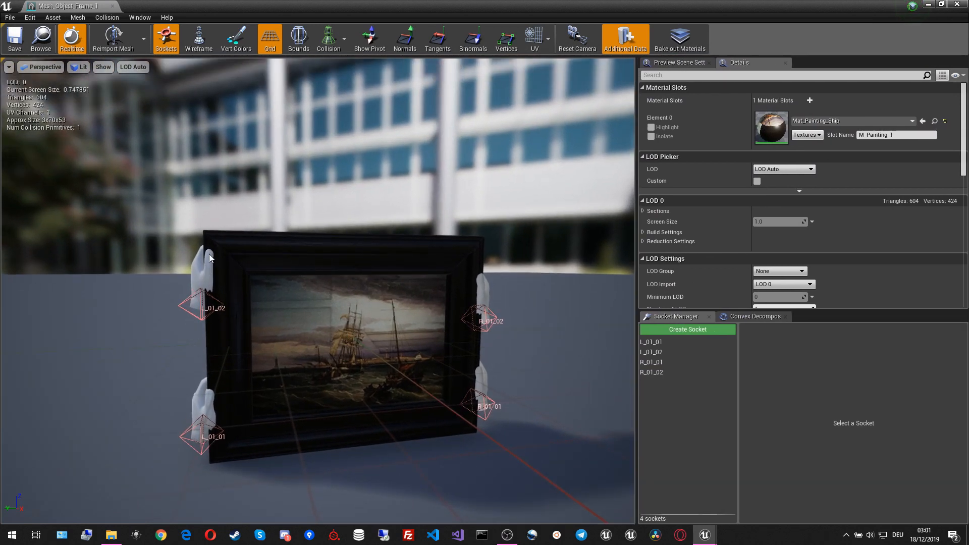
{"action": "mouse_move", "coordinate": [191, 390]}
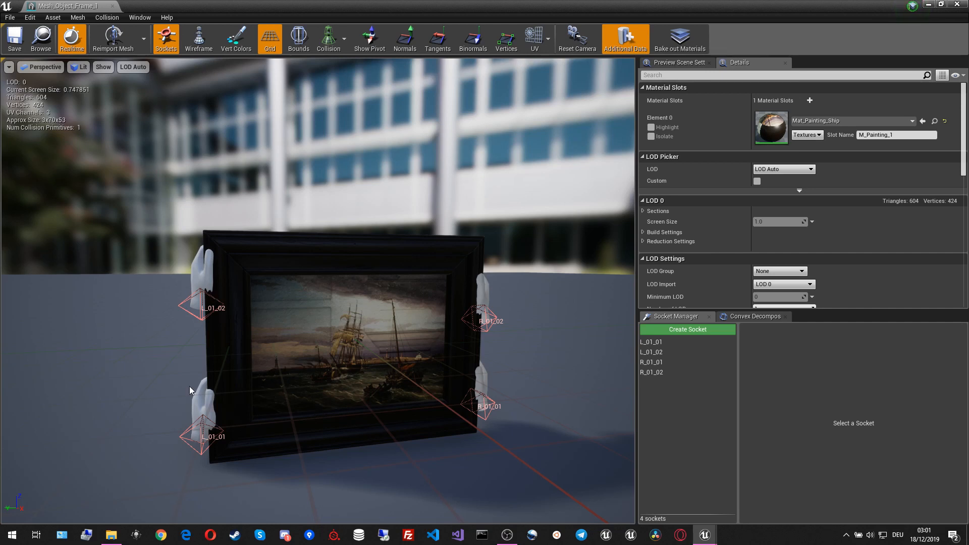
{"action": "mouse_move", "coordinate": [494, 272]}
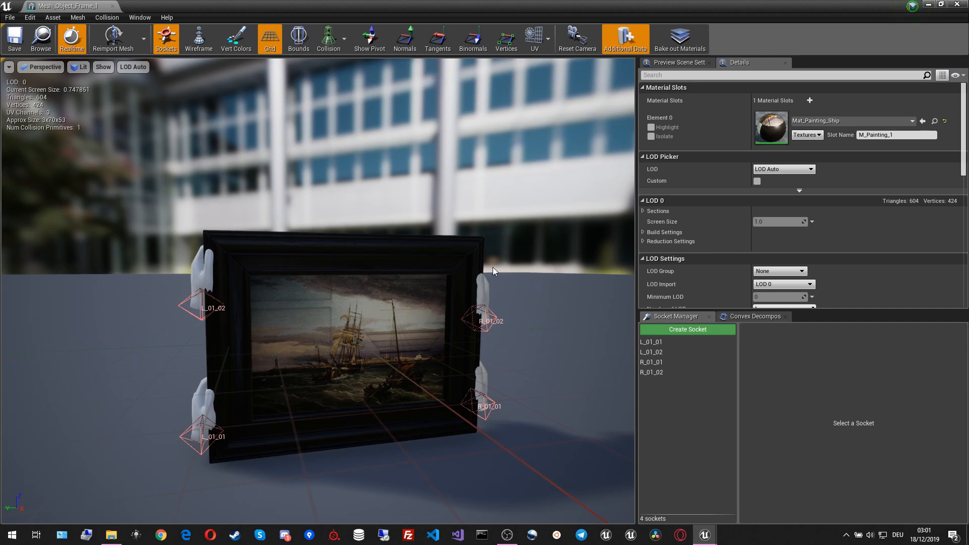
{"action": "mouse_move", "coordinate": [473, 385]}
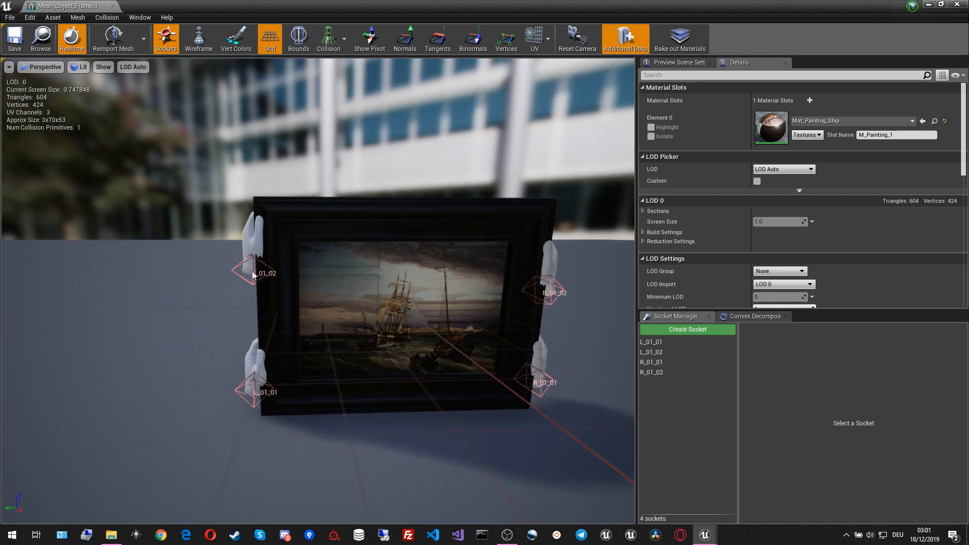
{"action": "scroll", "scroll_direction": "down", "scroll_amount": 3}
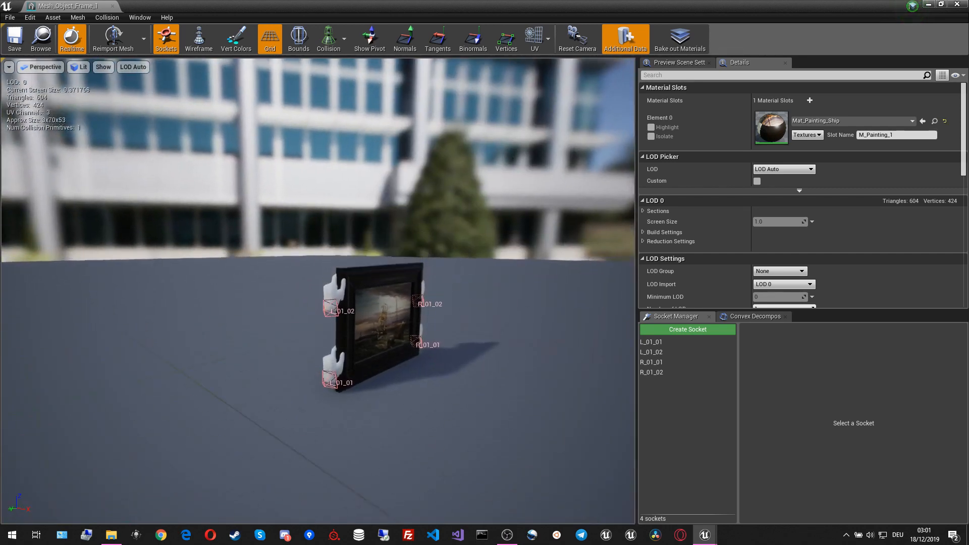
{"action": "scroll", "scroll_direction": "down", "scroll_amount": 3}
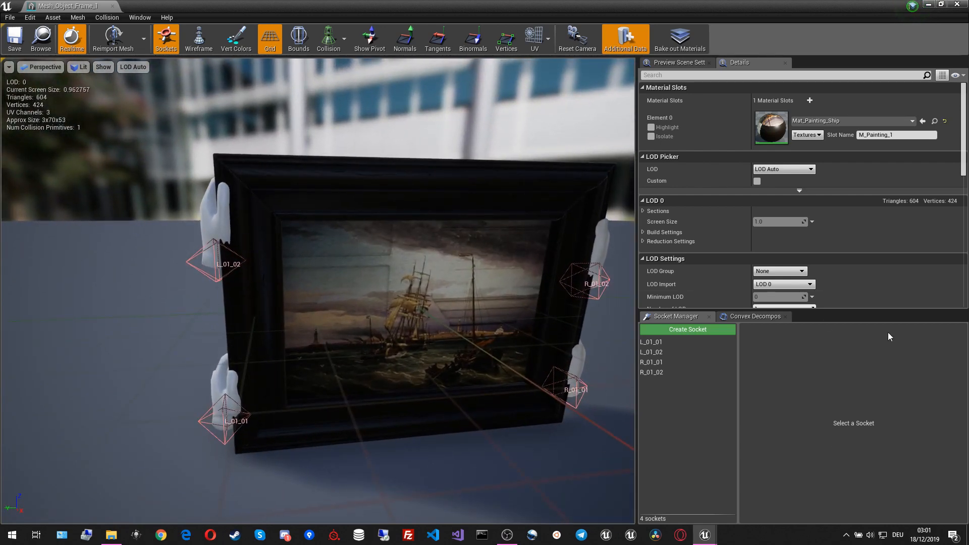
Create a new socket on the frame mesh named L_03_FirstSocket.
{"action": "left_click", "coordinate": [687, 330]}
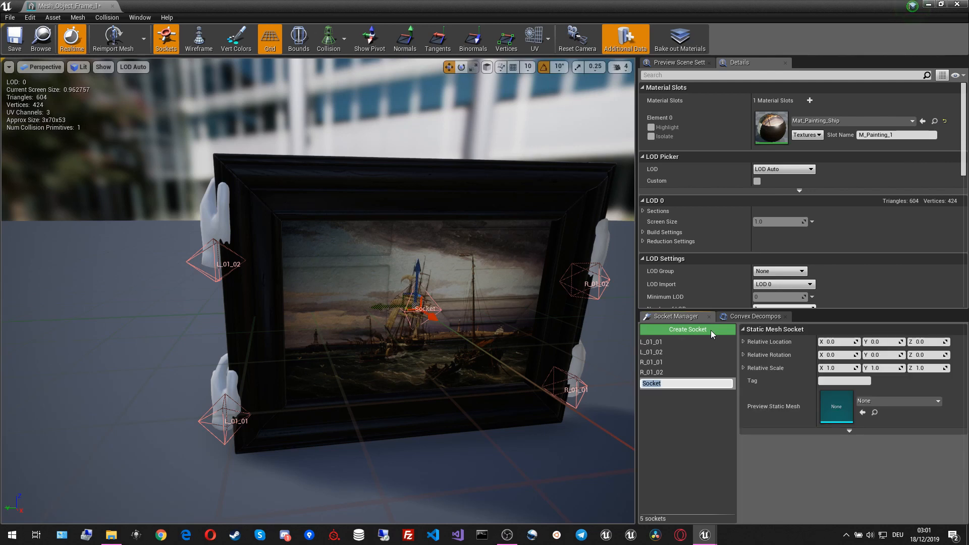
{"action": "type", "text": "L"}
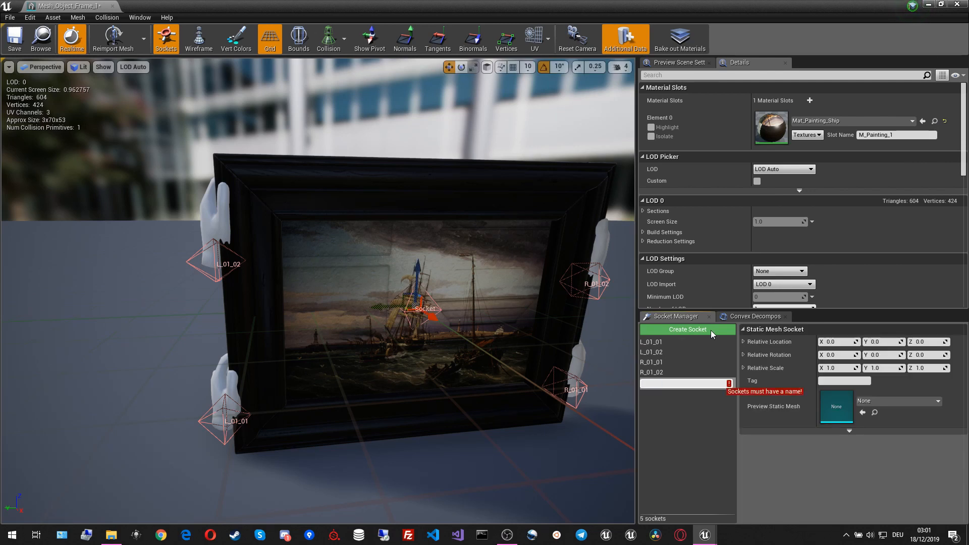
{"action": "type", "text": "R"}
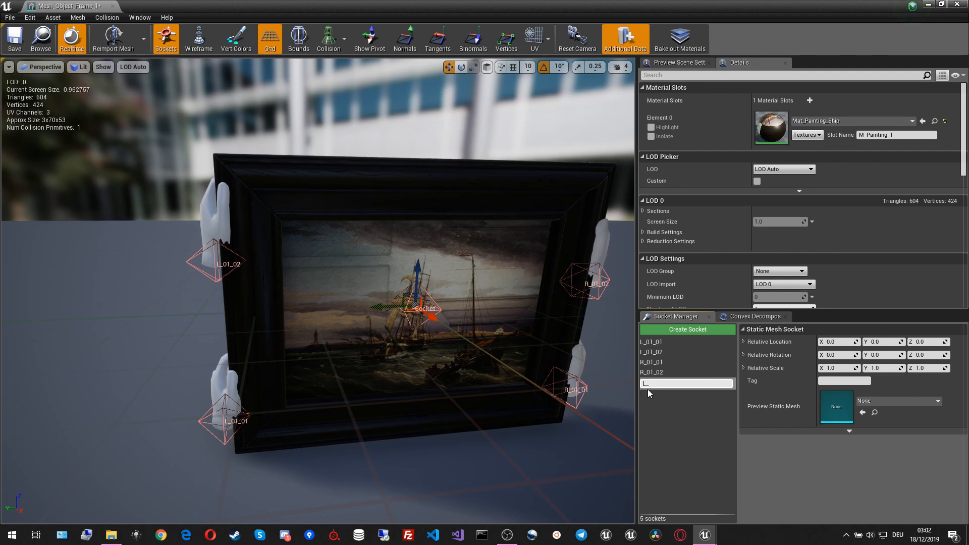
{"action": "mouse_move", "coordinate": [662, 404]}
{"action": "type", "text": "02"}
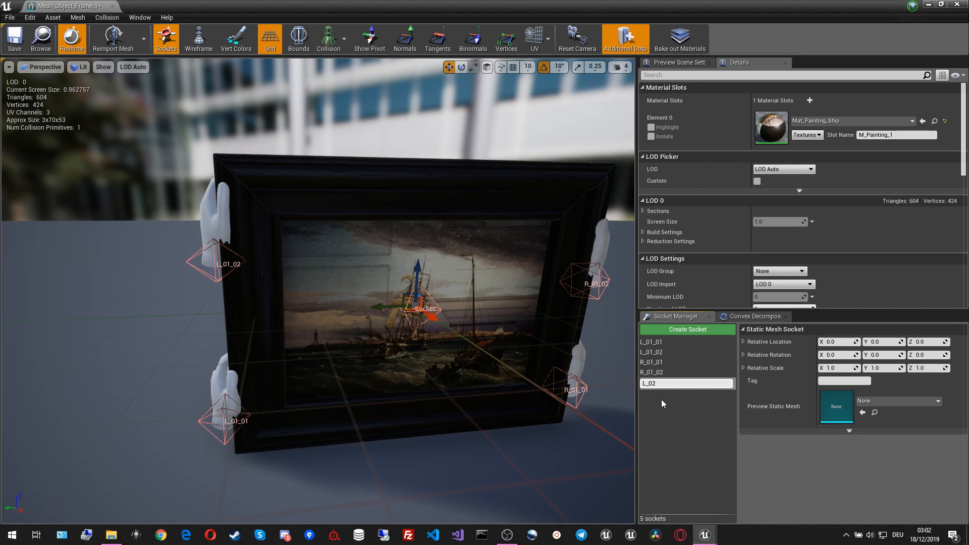
{"action": "type", "text": "L_03"}
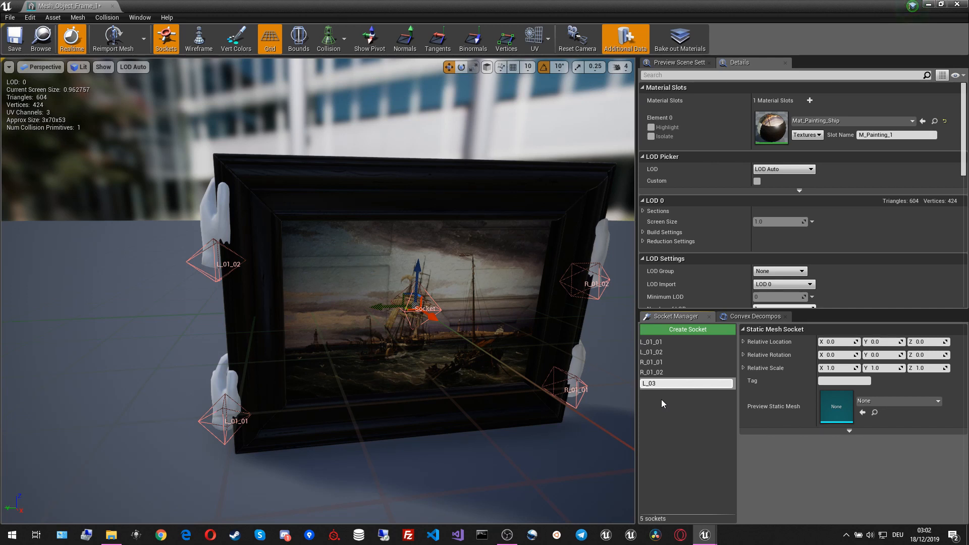
{"action": "type", "text": "_Firs"}
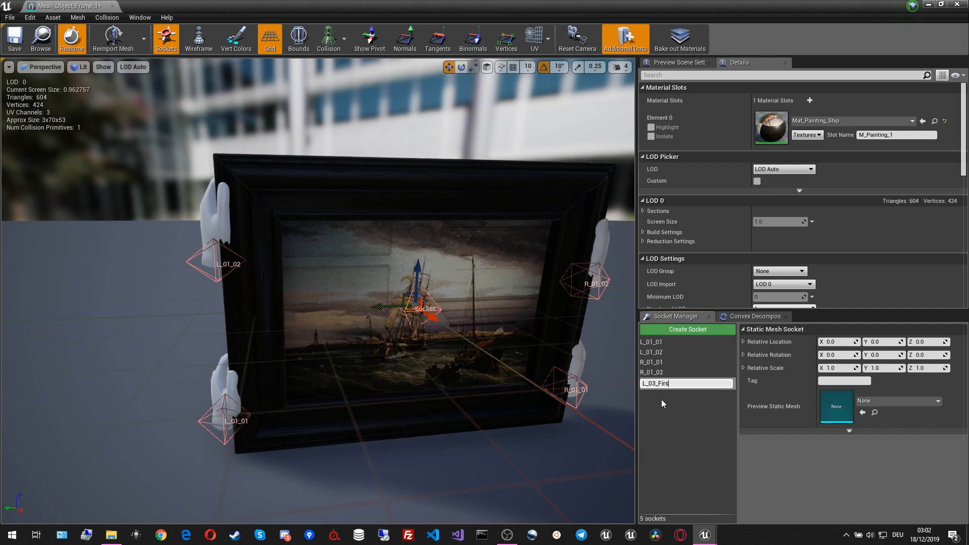
{"action": "type", "text": "tSocket"}
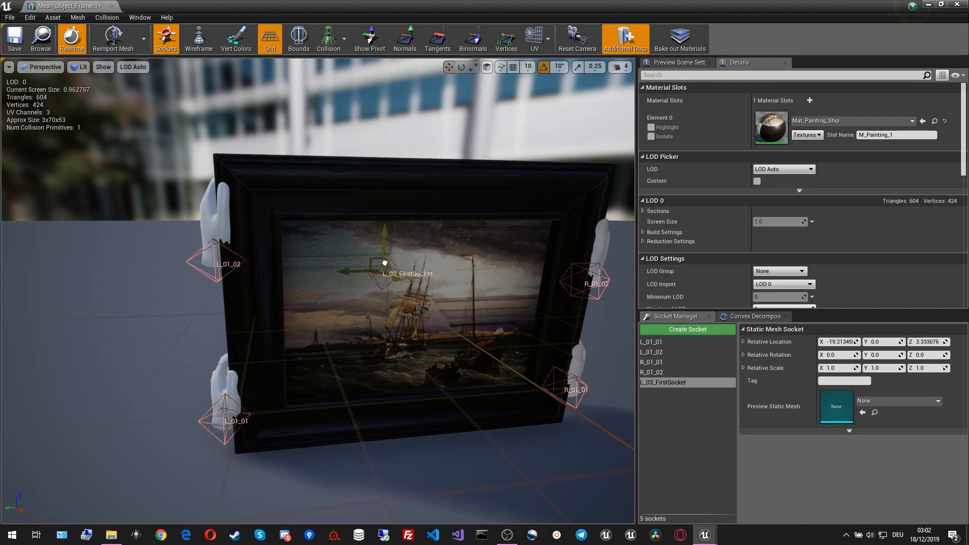
Move L_03_FirstSocket nearer the center of the painting frame.
{"action": "left_click_drag", "start_coordinate": [384, 262], "coordinate": [360, 318]}
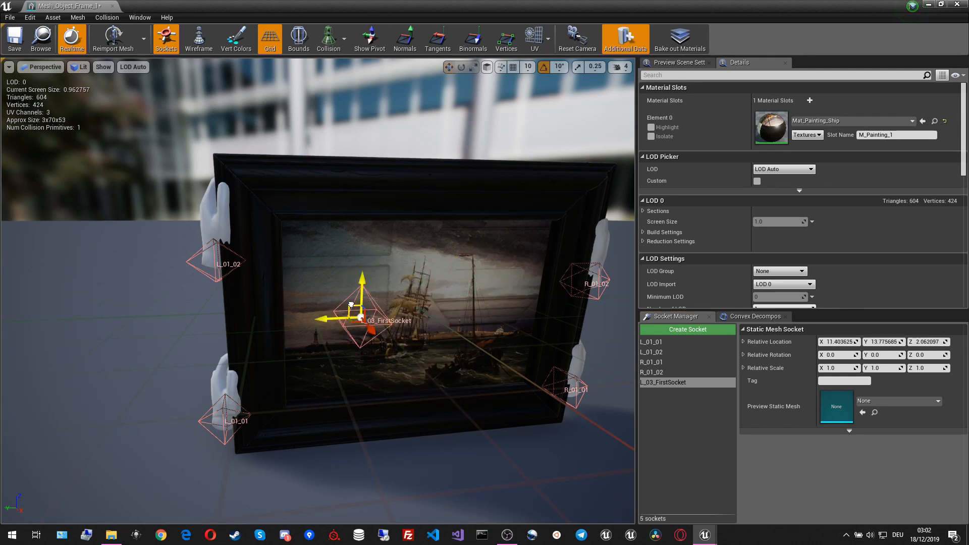
{"action": "left_click_drag", "start_coordinate": [361, 318], "coordinate": [408, 305]}
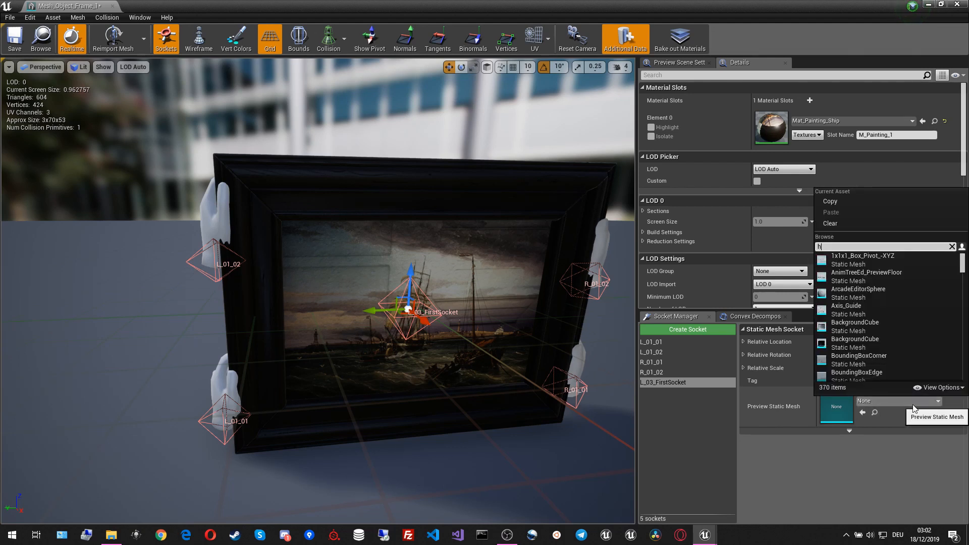
Search 'hand left' and set Mesh_Hand_Left_PingPong as the socket's preview mesh.
{"action": "type", "text": "and let"}
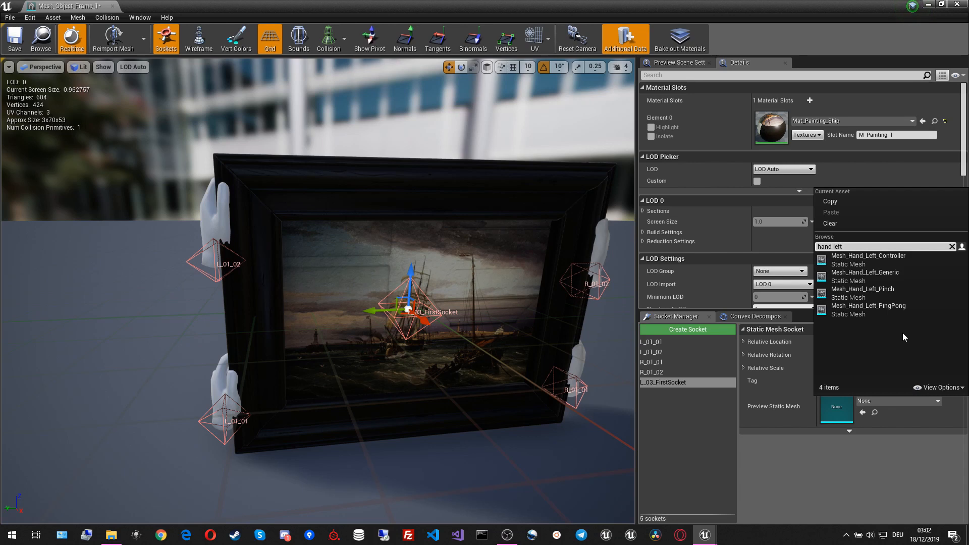
{"action": "mouse_move", "coordinate": [728, 400]}
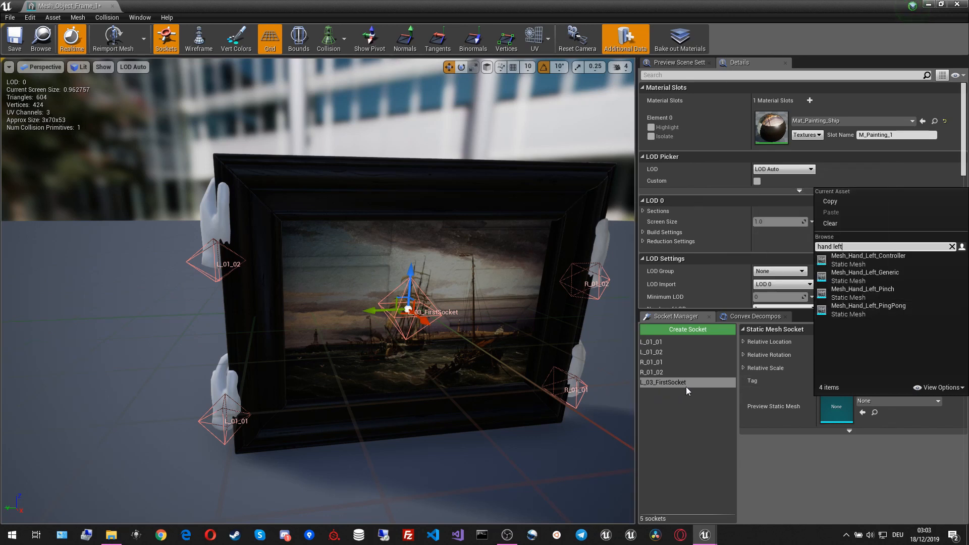
{"action": "left_click", "coordinate": [868, 306]}
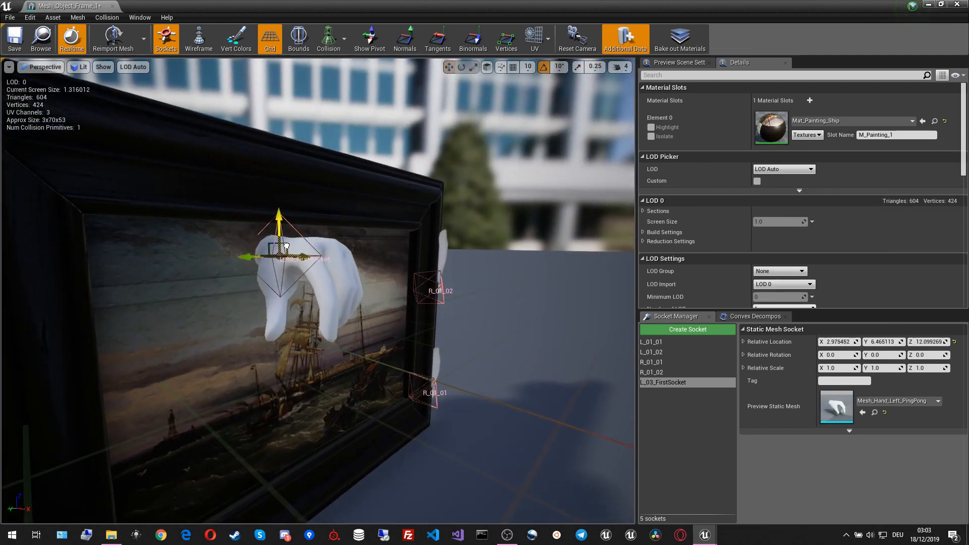
Move L_03_FirstSocket so the previewed left hand grips the frame's top edge.
{"action": "left_click_drag", "start_coordinate": [278, 247], "coordinate": [229, 186]}
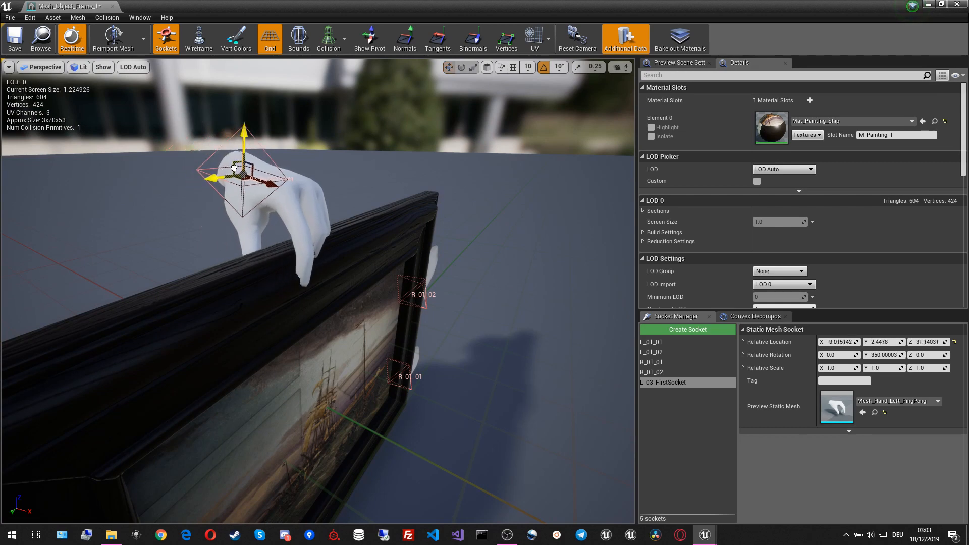
{"action": "left_click_drag", "start_coordinate": [244, 166], "coordinate": [255, 176]}
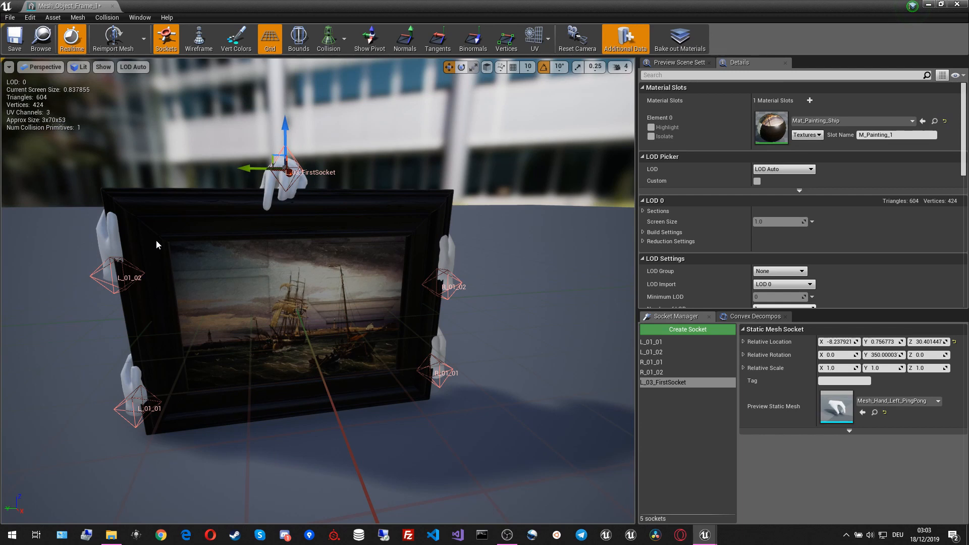
{"action": "mouse_move", "coordinate": [321, 389]}
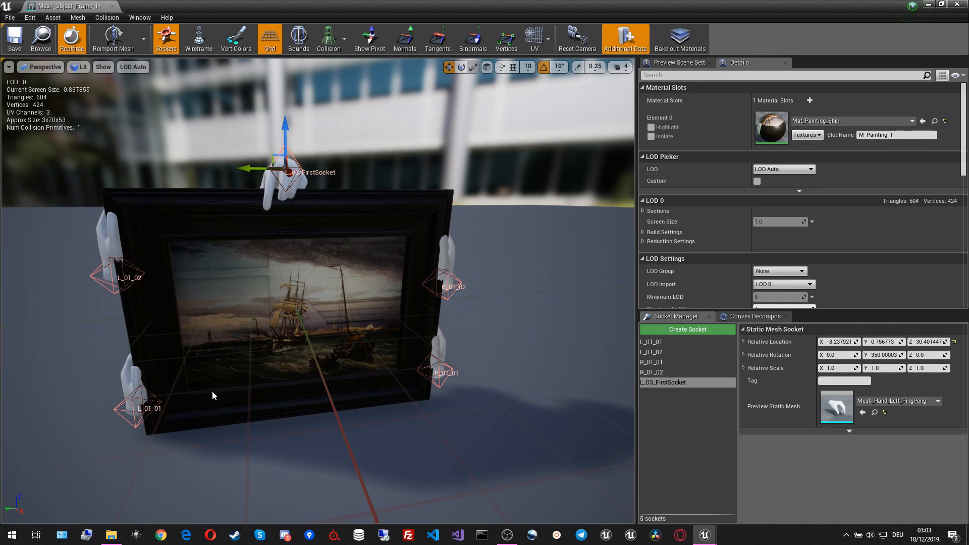
{"action": "mouse_move", "coordinate": [145, 410]}
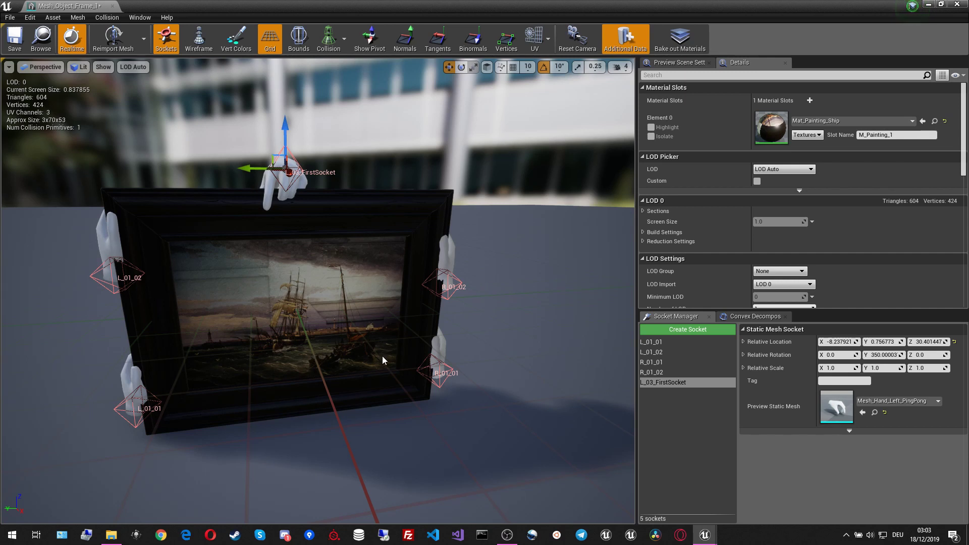
{"action": "mouse_move", "coordinate": [382, 321]}
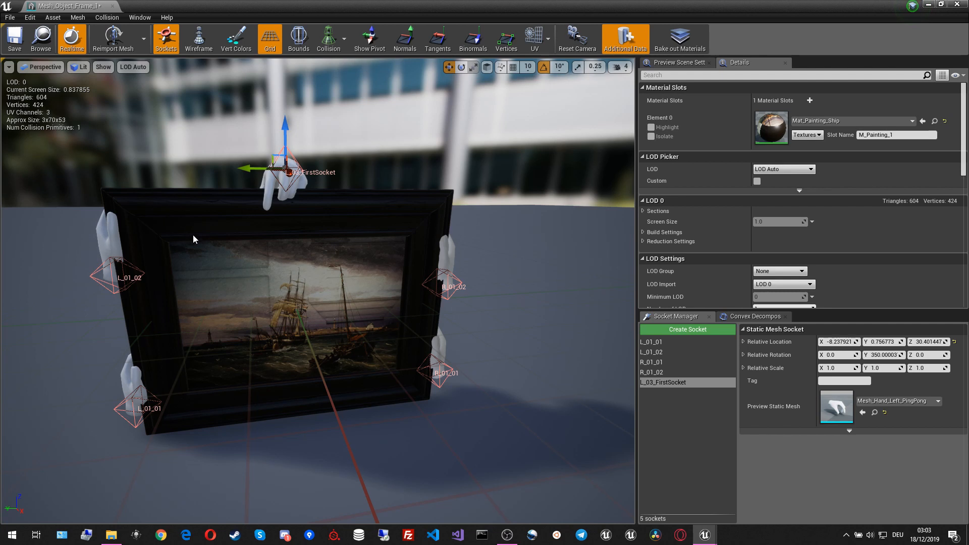
{"action": "mouse_move", "coordinate": [198, 224]}
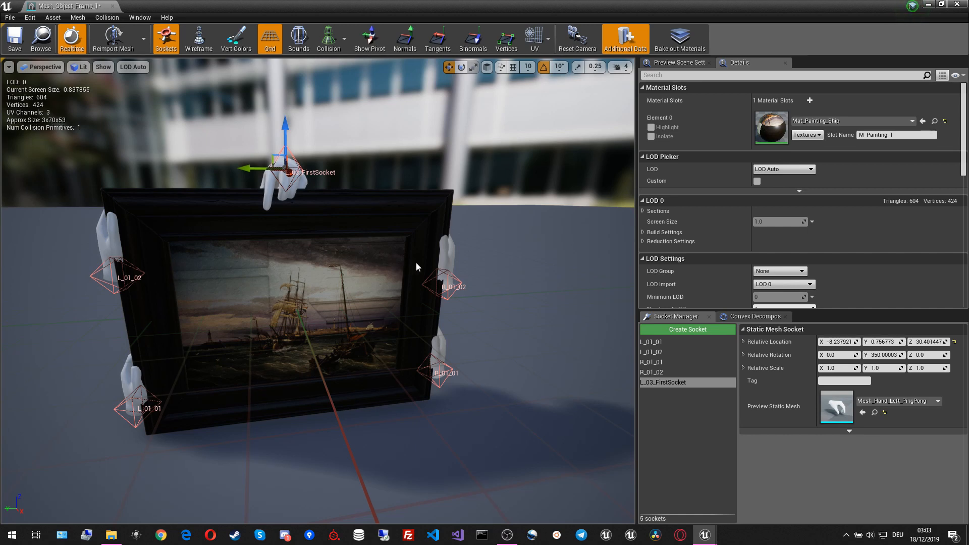
{"action": "mouse_move", "coordinate": [430, 271]}
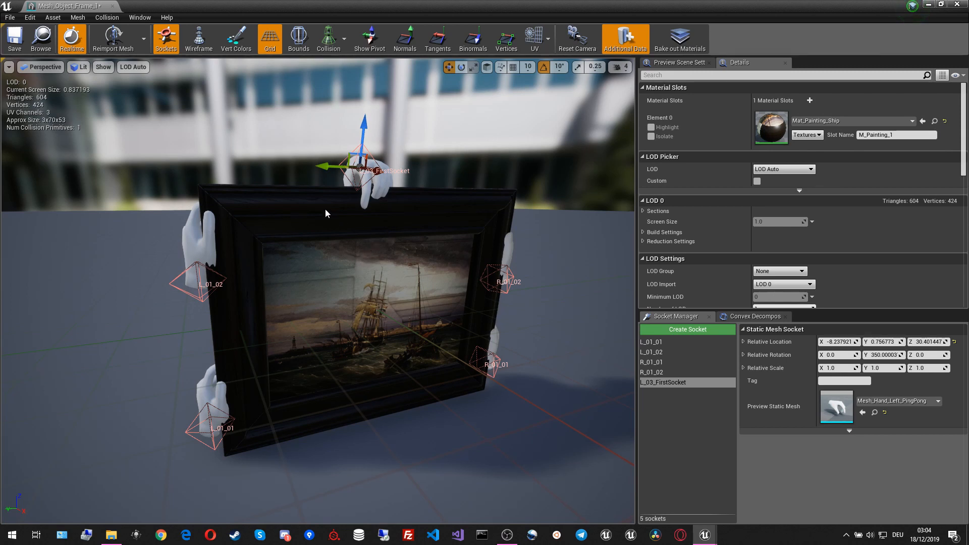
{"action": "mouse_move", "coordinate": [343, 316]}
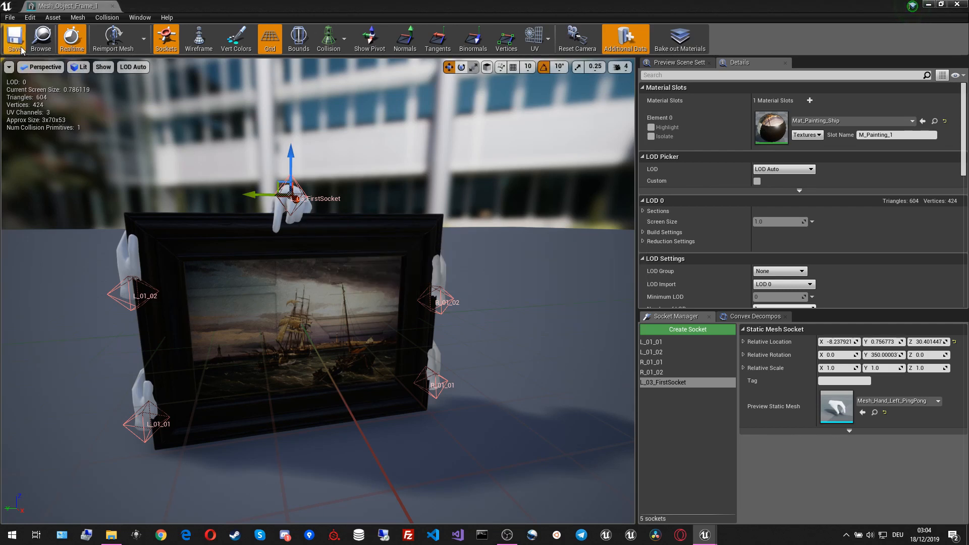
{"action": "mouse_move", "coordinate": [106, 8]}
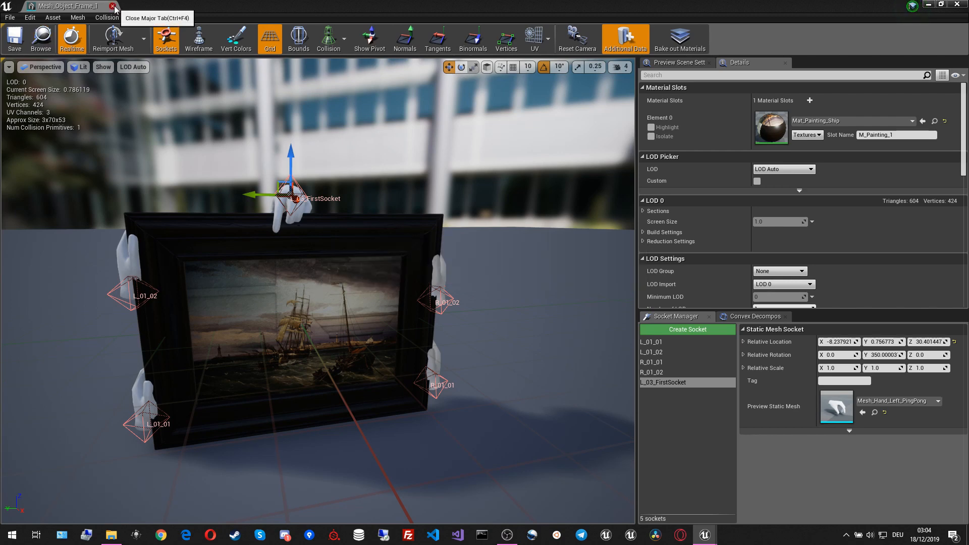
Save the Mesh_Object_Frame_1 mesh and close its editor, returning to the level.
{"action": "left_click", "coordinate": [115, 8]}
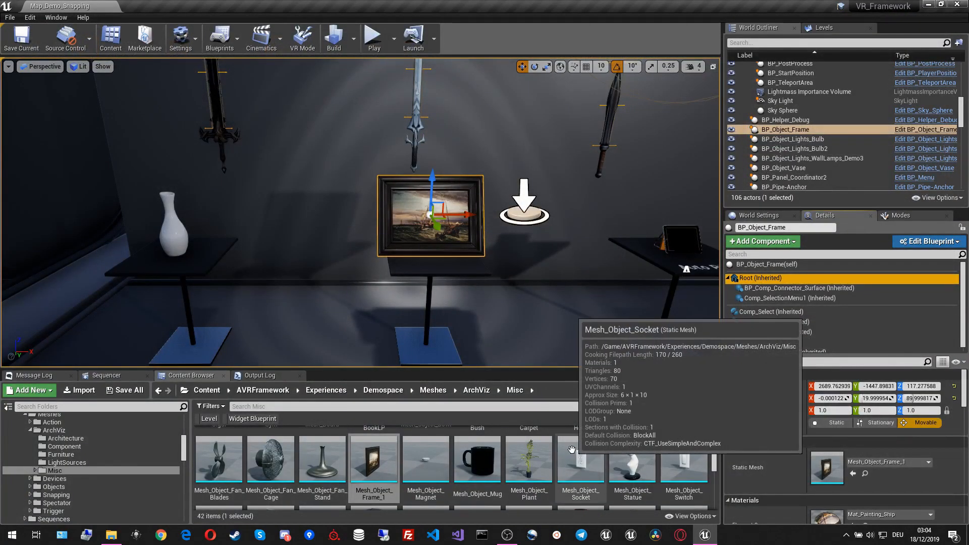